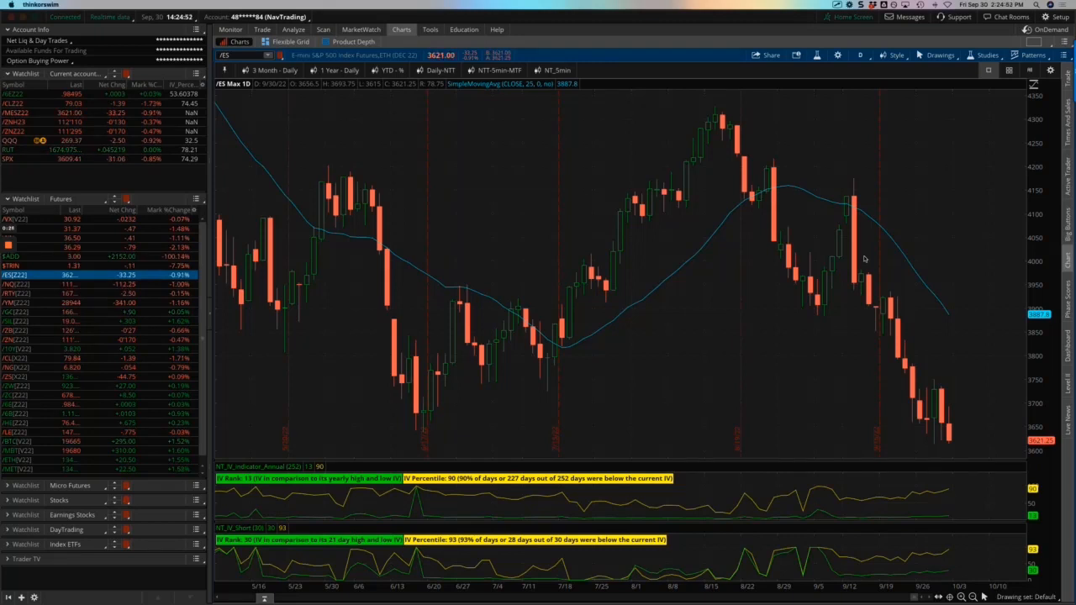
mouse_move(864, 176)
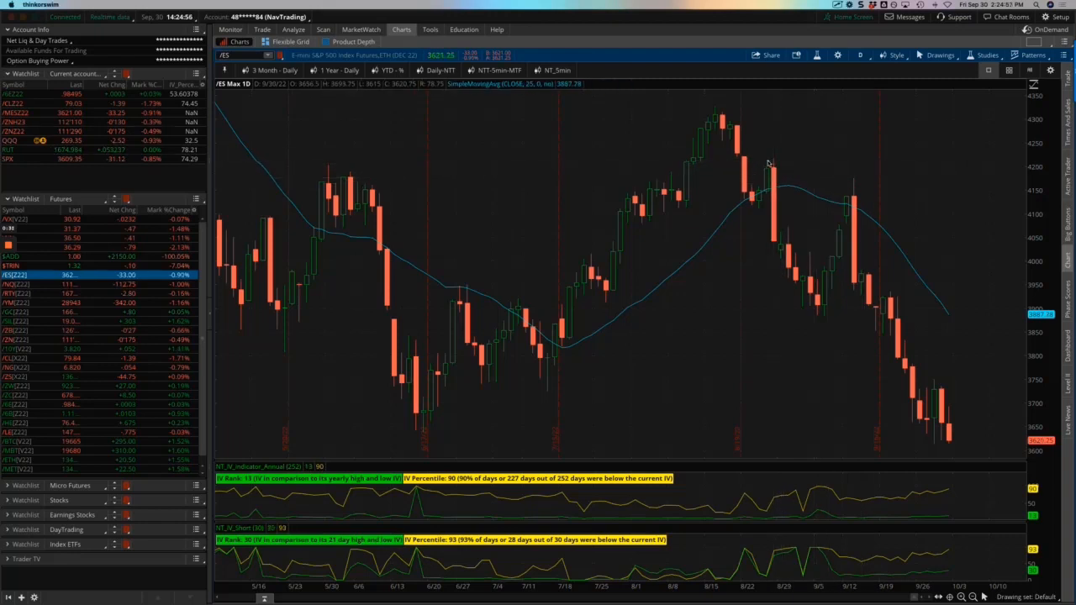
Show the Day Trading Sep 2022 summary: 45 trades, 28 winners, 62% wins, $3,647 profit.
left_click_drag(770, 166, 933, 433)
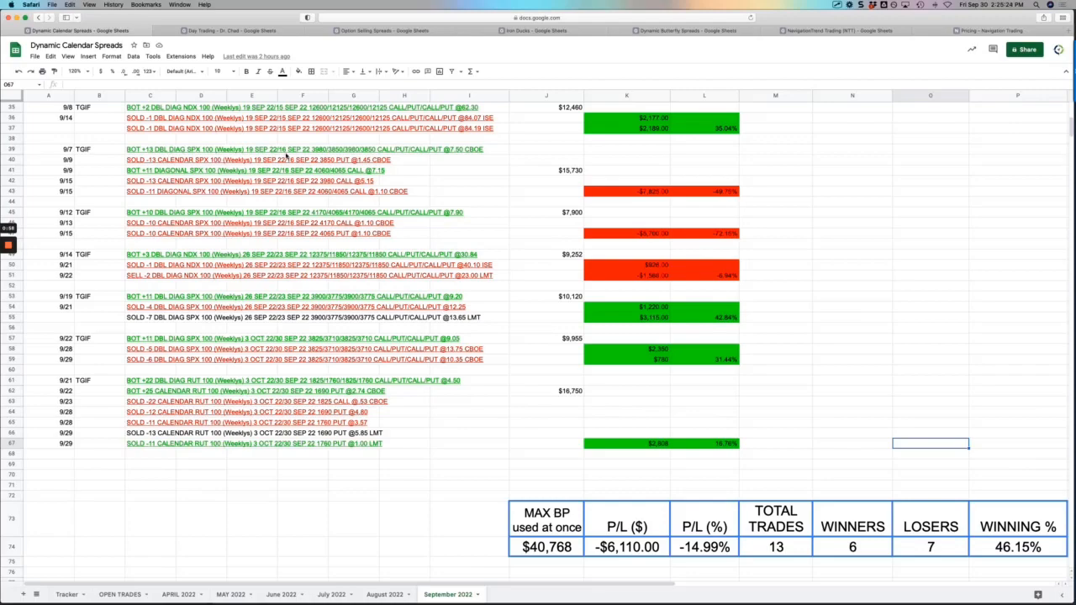
mouse_move(406, 209)
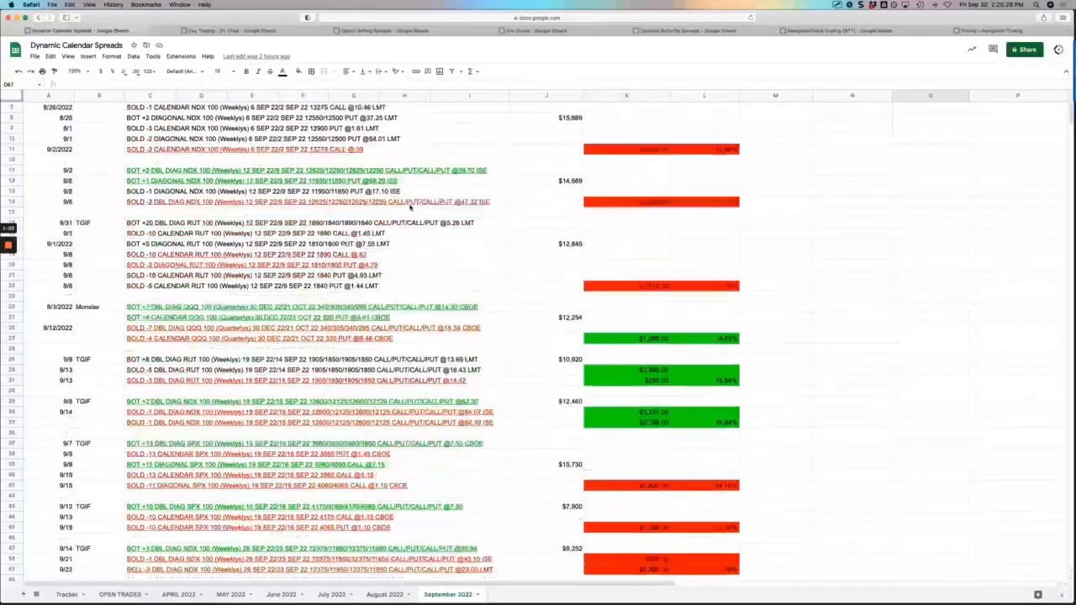
scroll("down", 3)
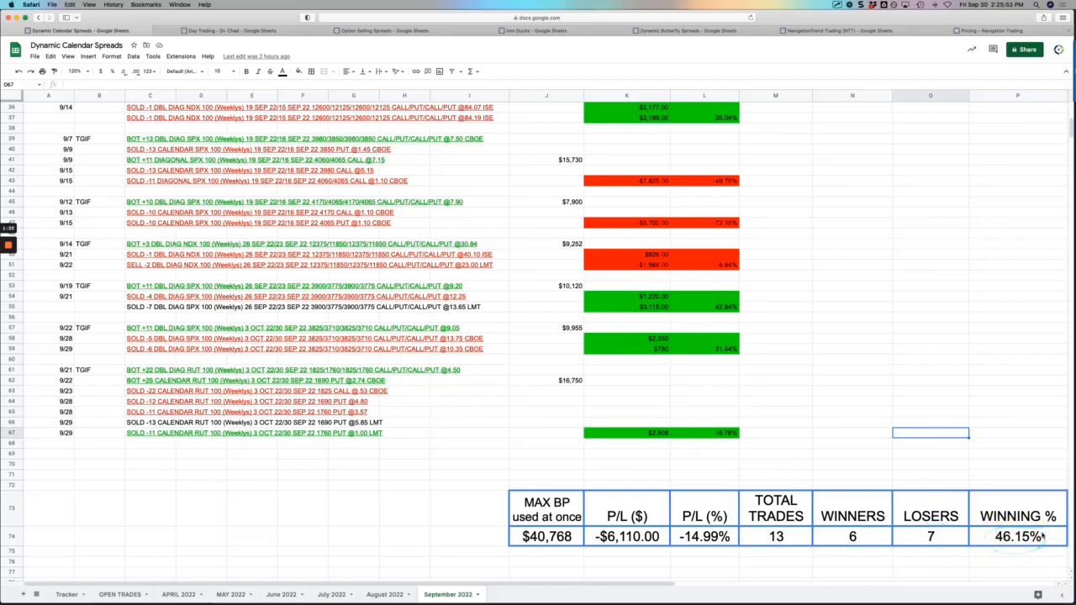
mouse_move(923, 409)
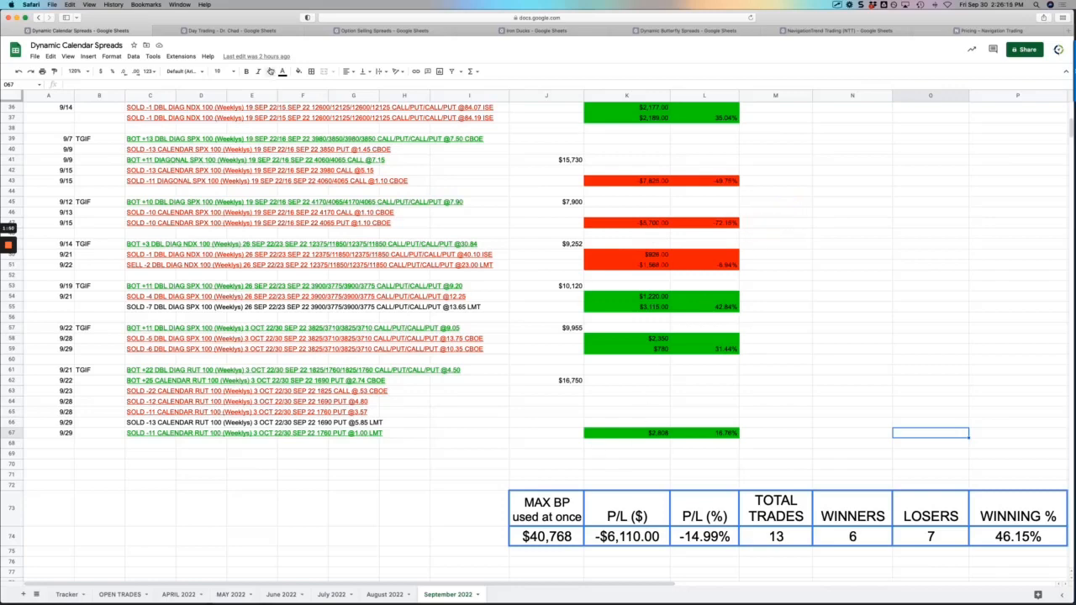
left_click(228, 31)
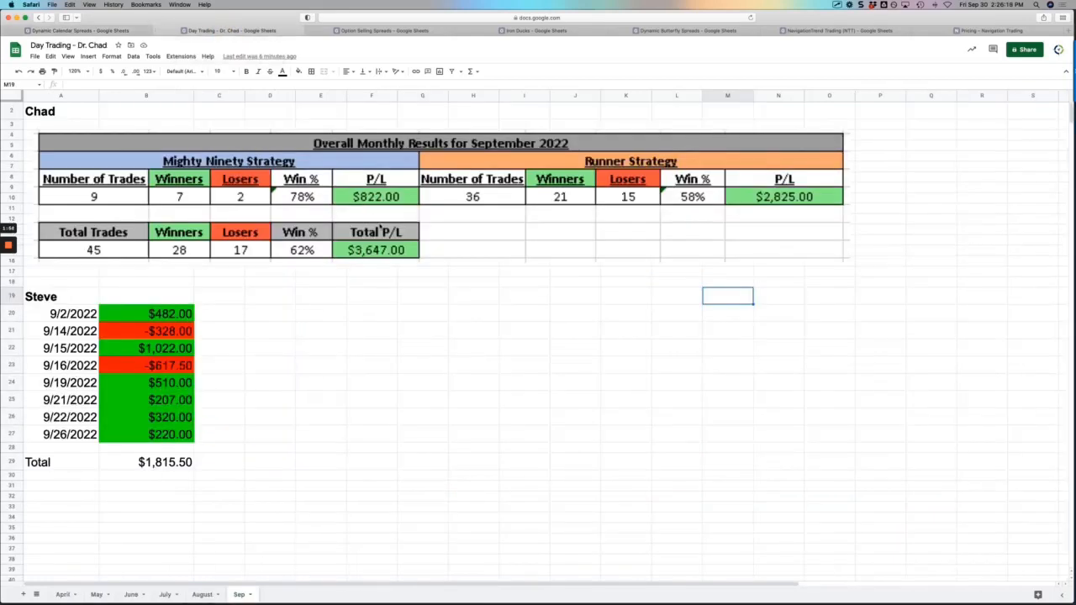
mouse_move(339, 216)
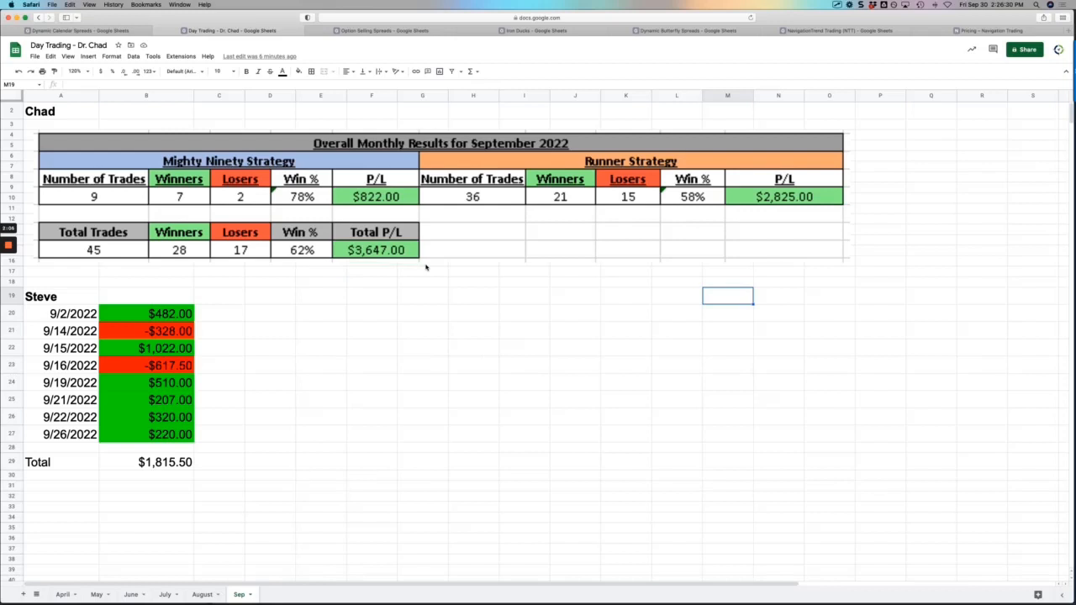
mouse_move(218, 333)
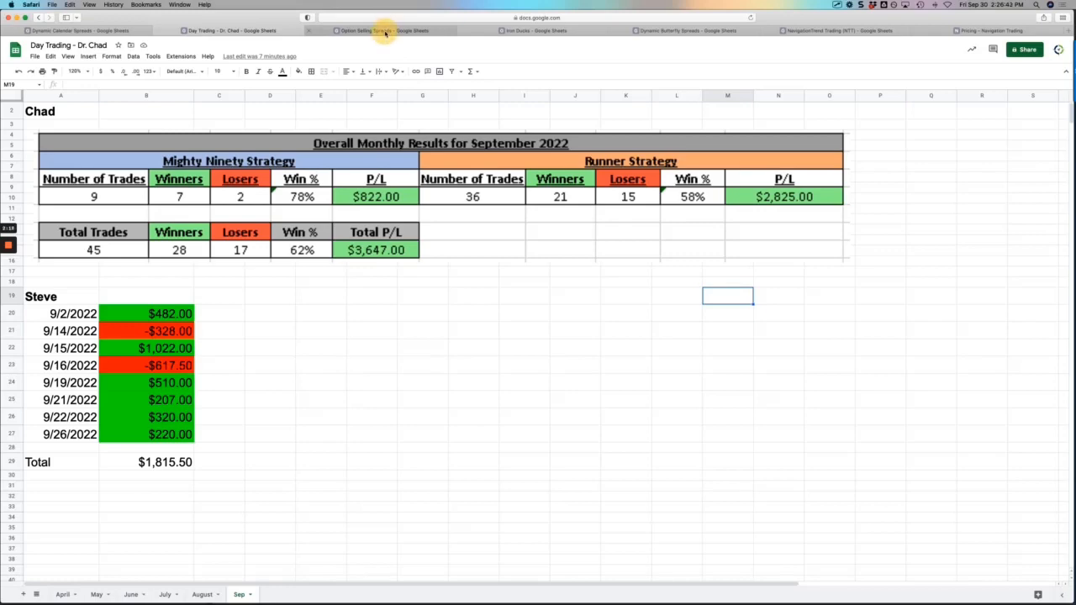
Show the Option Selling Spreads Sep 2022 log: 5 trades, 80% wins, -$95.
left_click(382, 30)
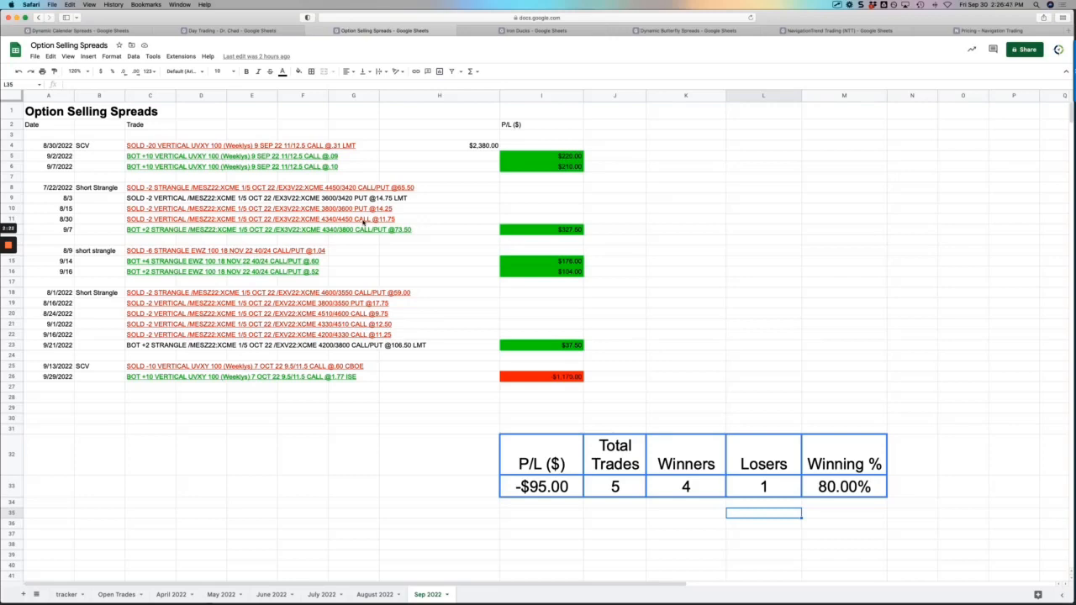
mouse_move(738, 274)
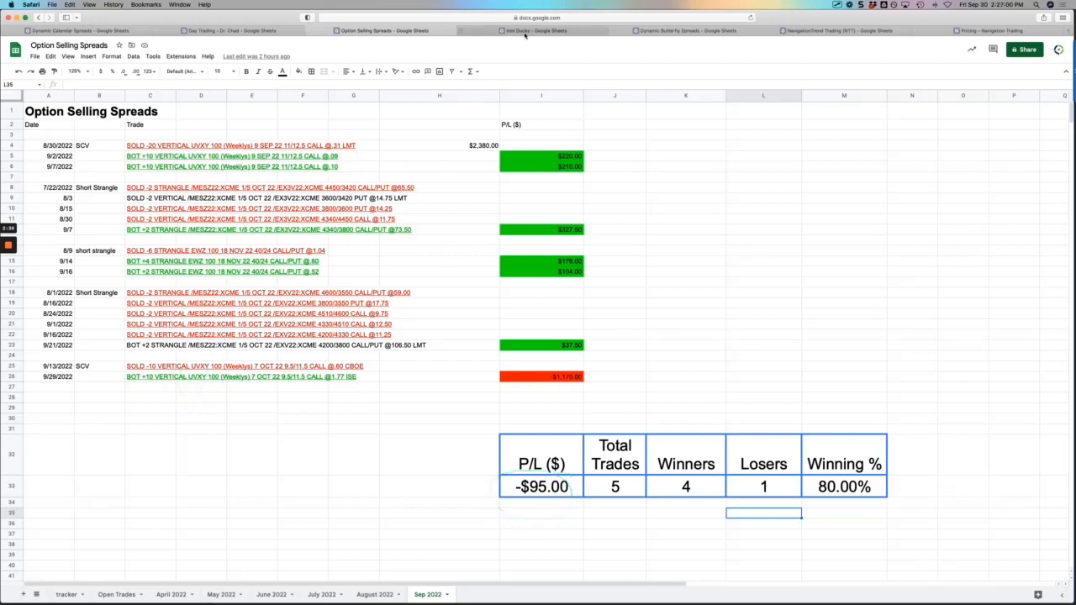
Show the Iron Ducks Sep 2022 log: 6 trades, 3 winners, 50% wins, -$1,083.
left_click(534, 30)
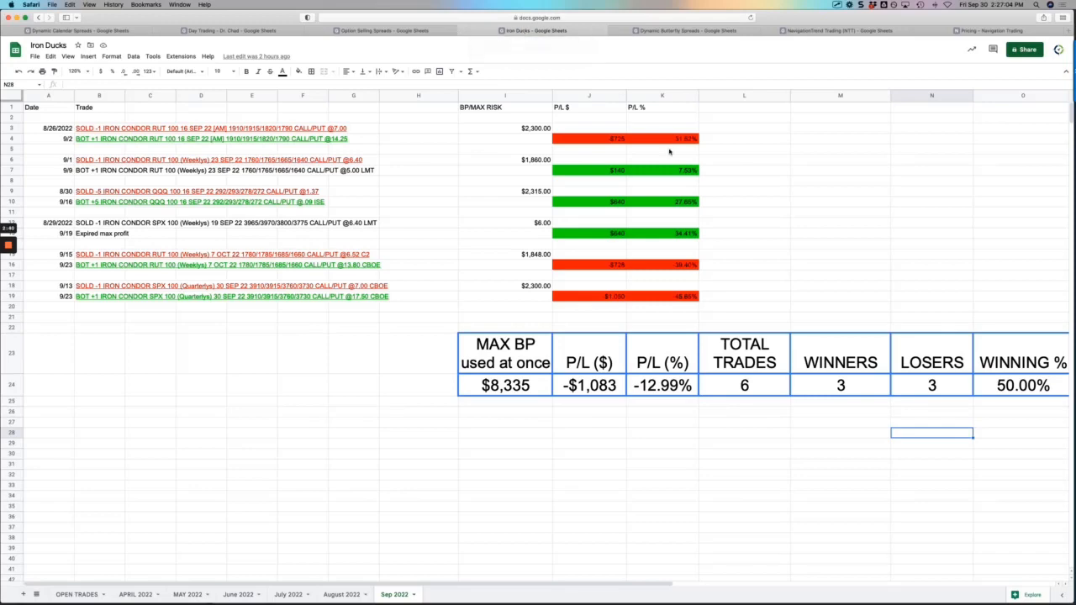
mouse_move(661, 295)
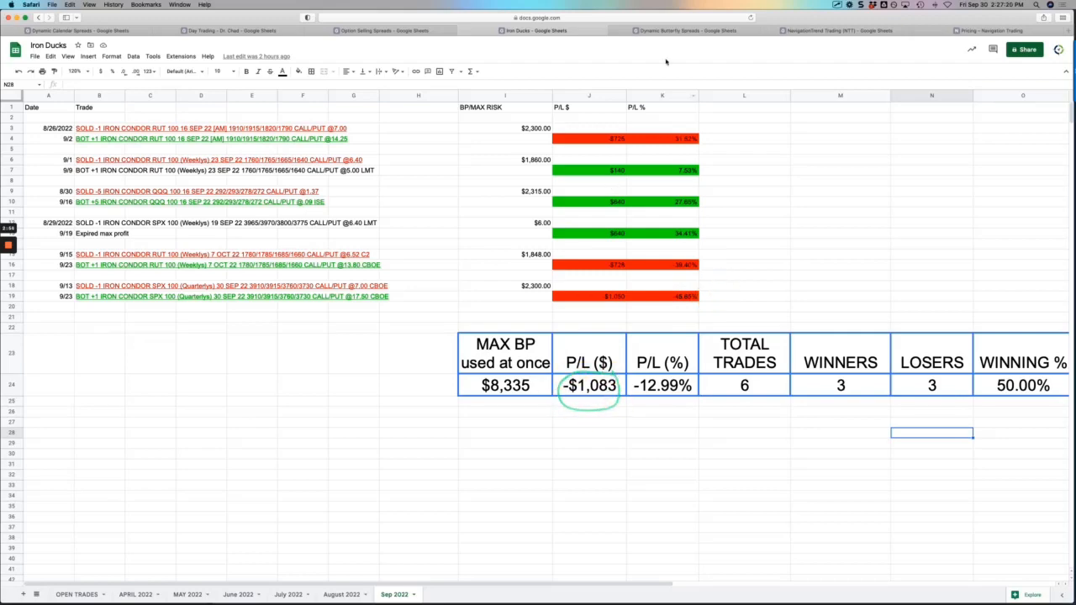
Show the Dynamic Butterfly Spreads Sep 2022 log: 15 trades, 40% wins, -$3,172.
left_click(681, 30)
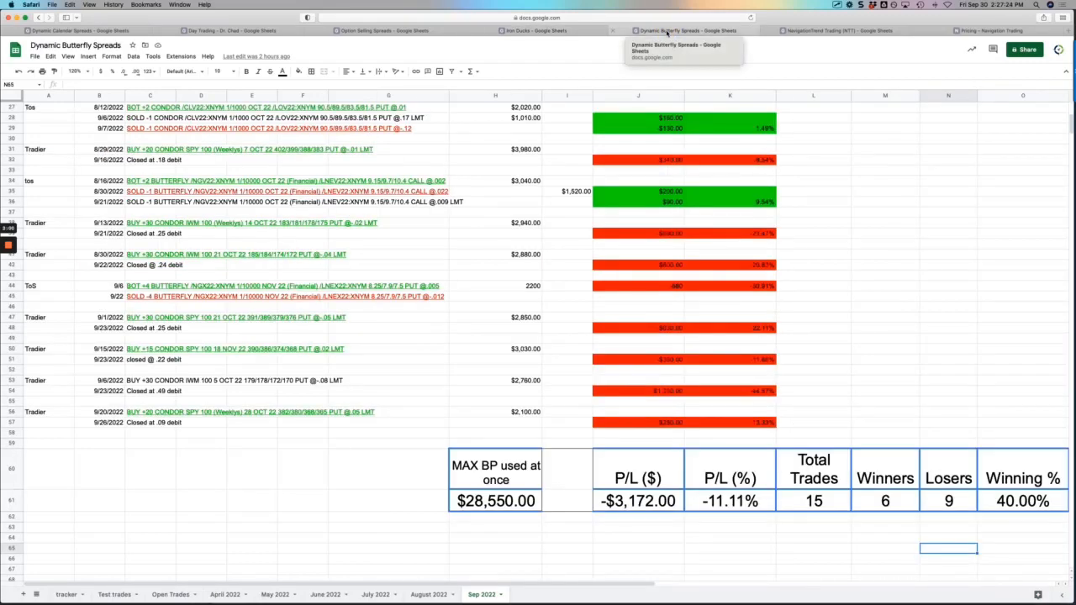
mouse_move(788, 158)
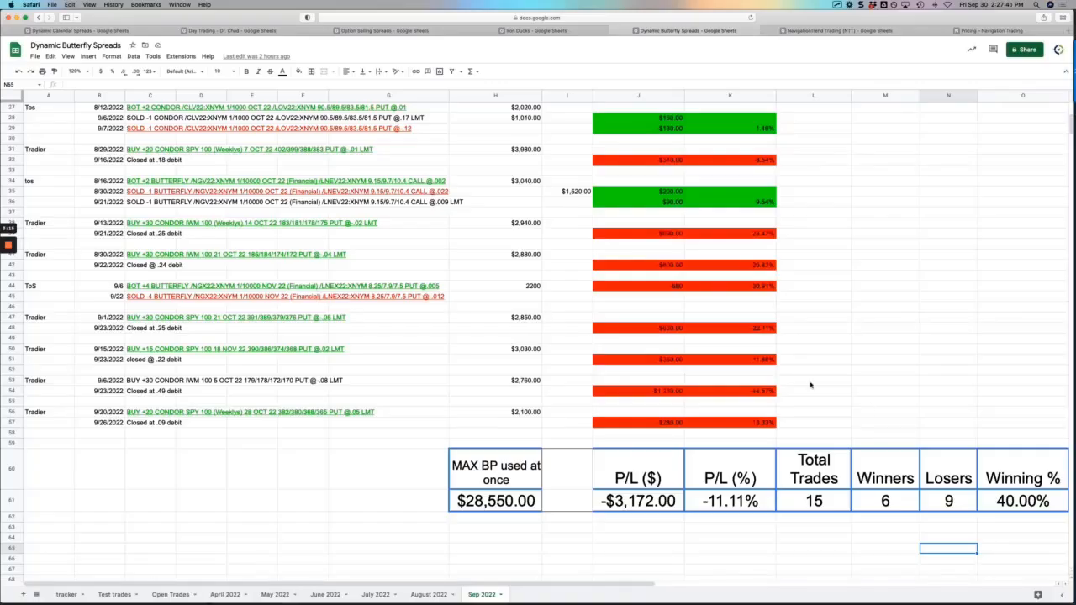
mouse_move(781, 393)
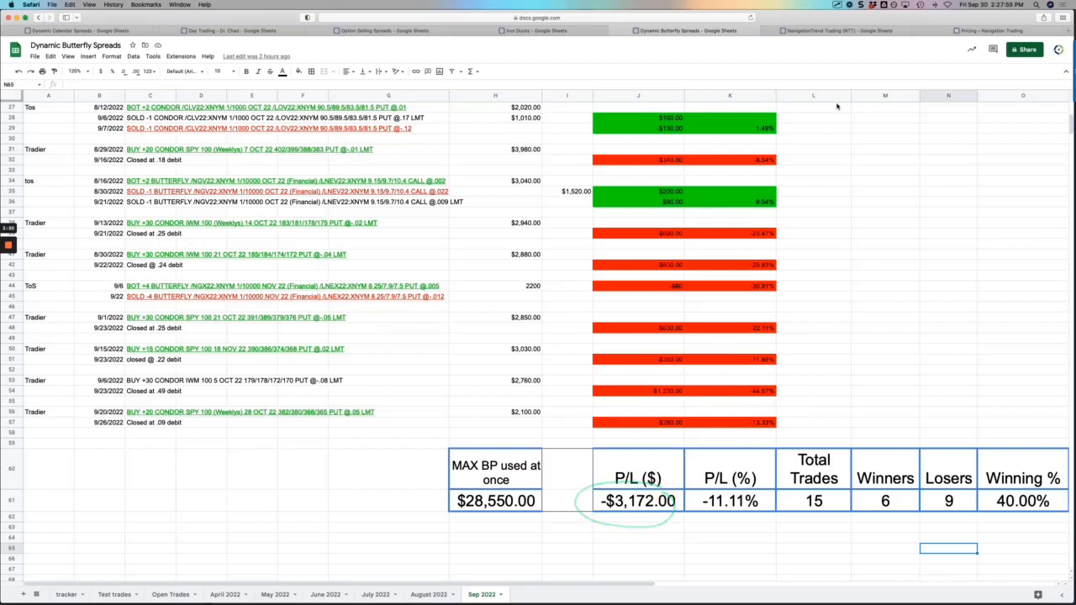
left_click(838, 30)
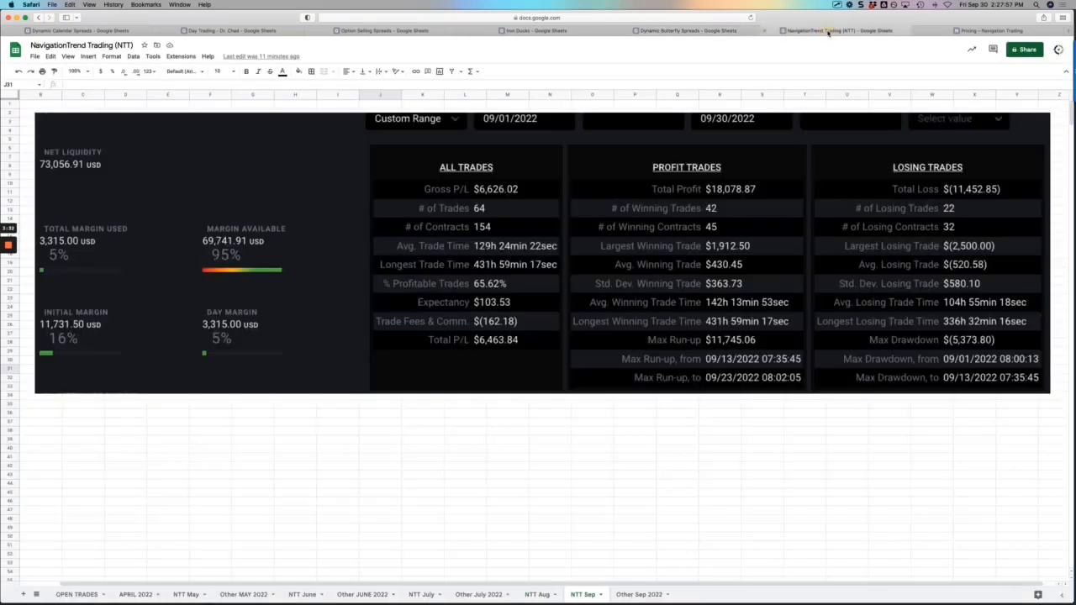
mouse_move(832, 31)
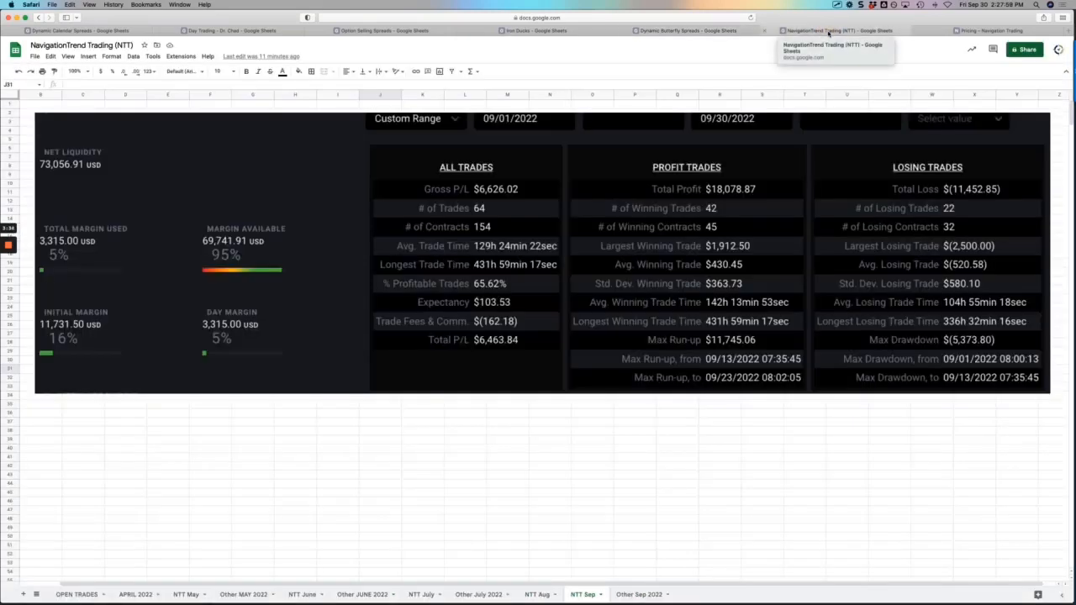
mouse_move(598, 205)
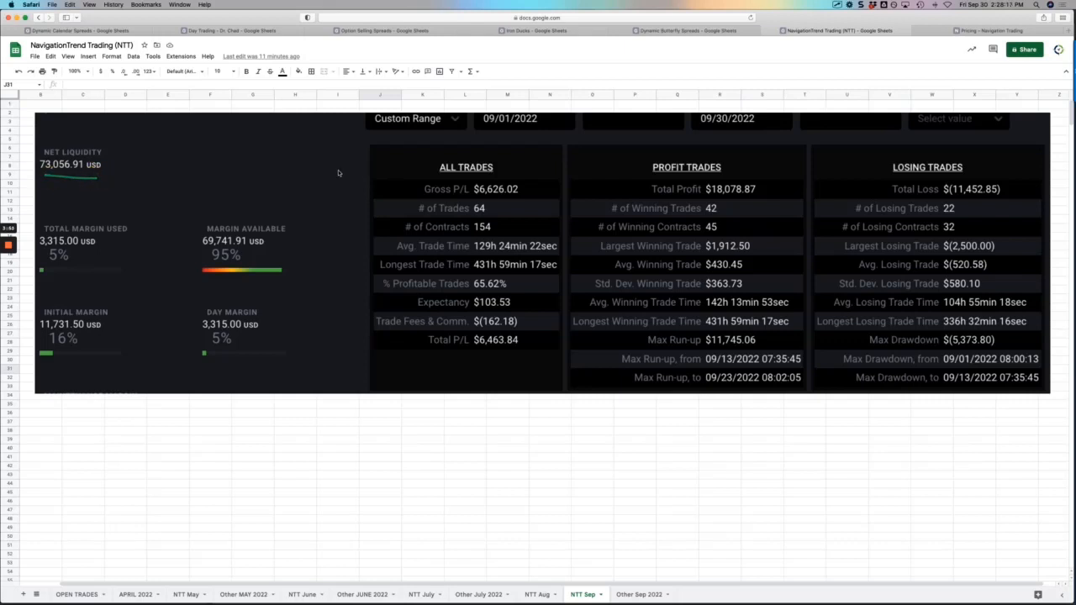
mouse_move(334, 173)
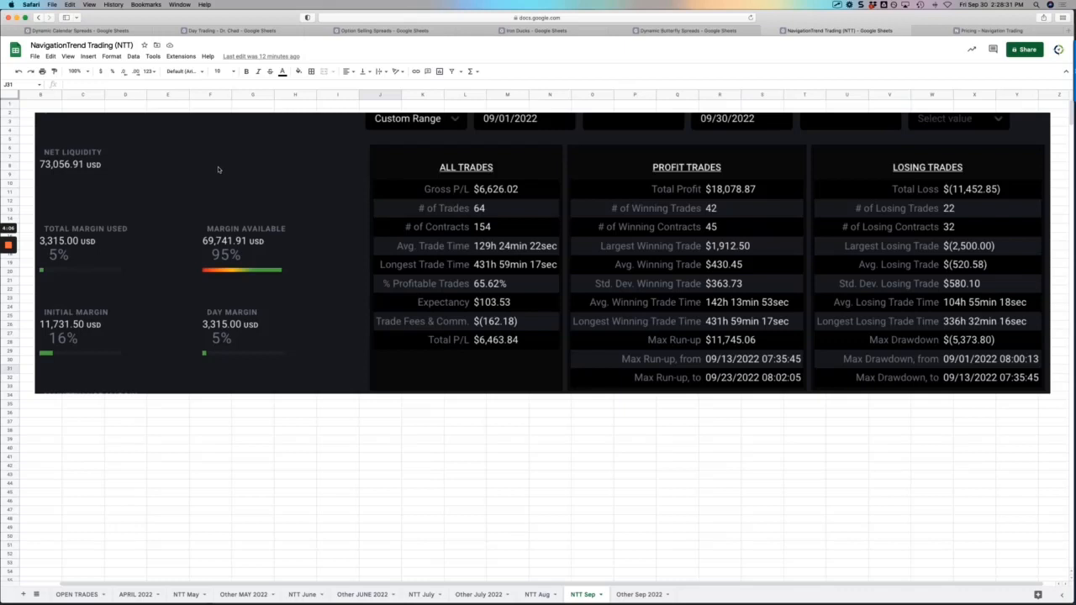
mouse_move(110, 155)
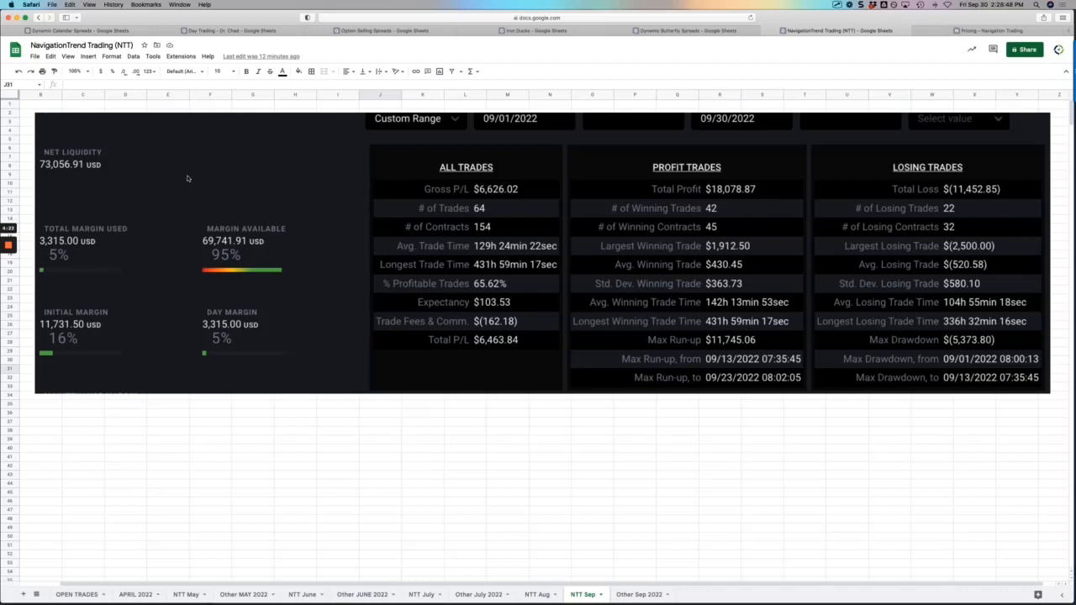
mouse_move(117, 174)
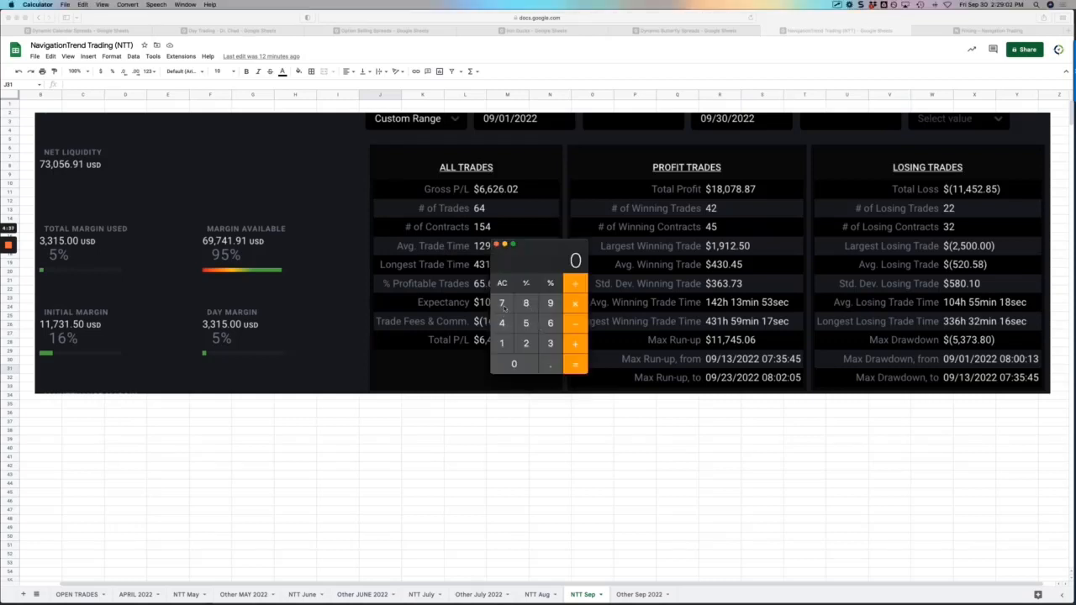
left_click(514, 363)
type("53000")
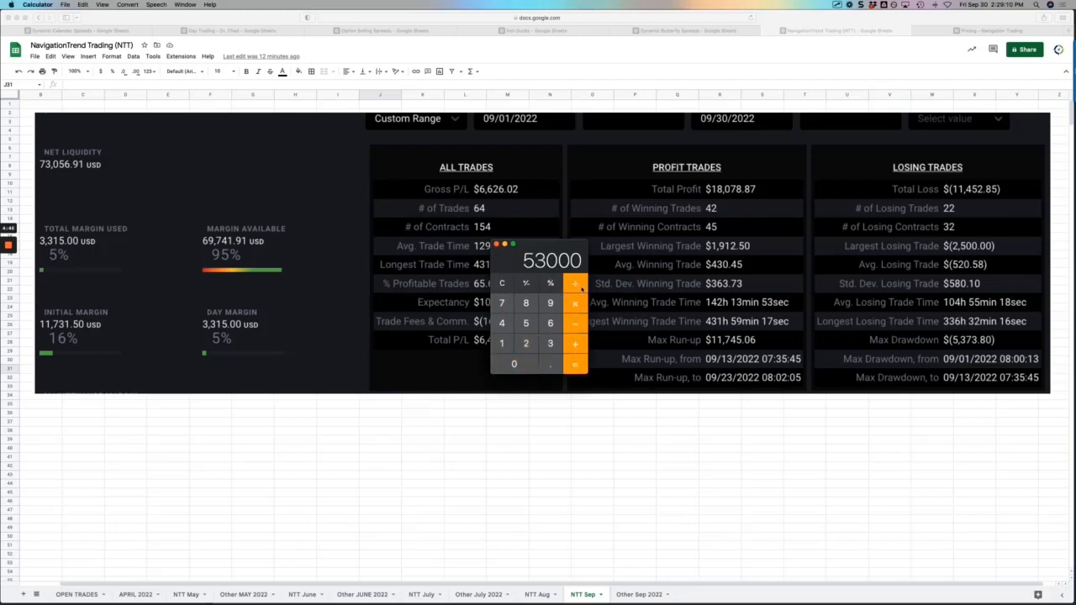
left_click(514, 364)
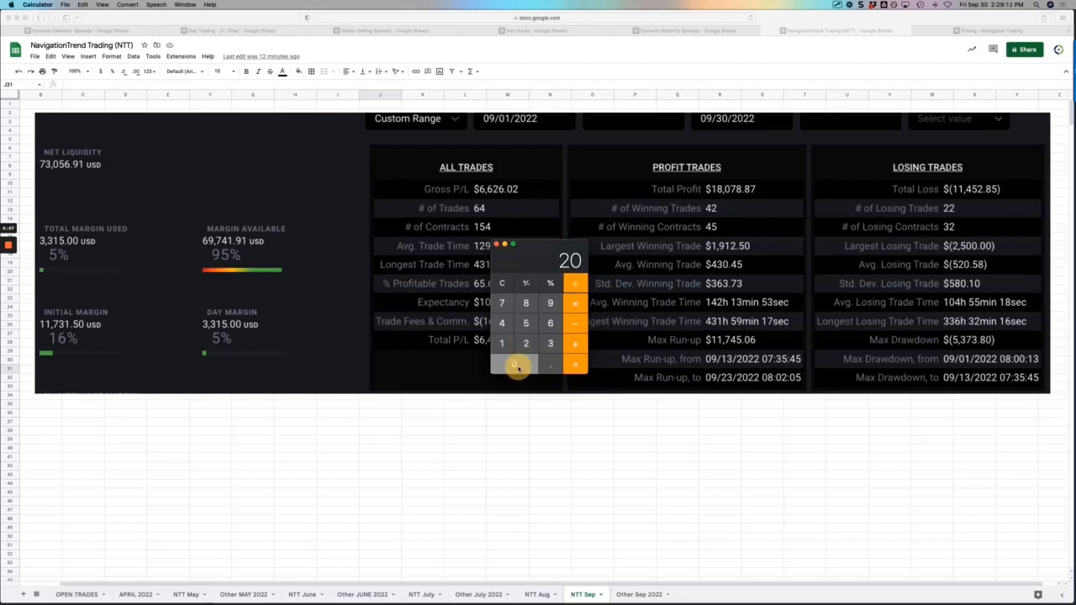
left_click(549, 284)
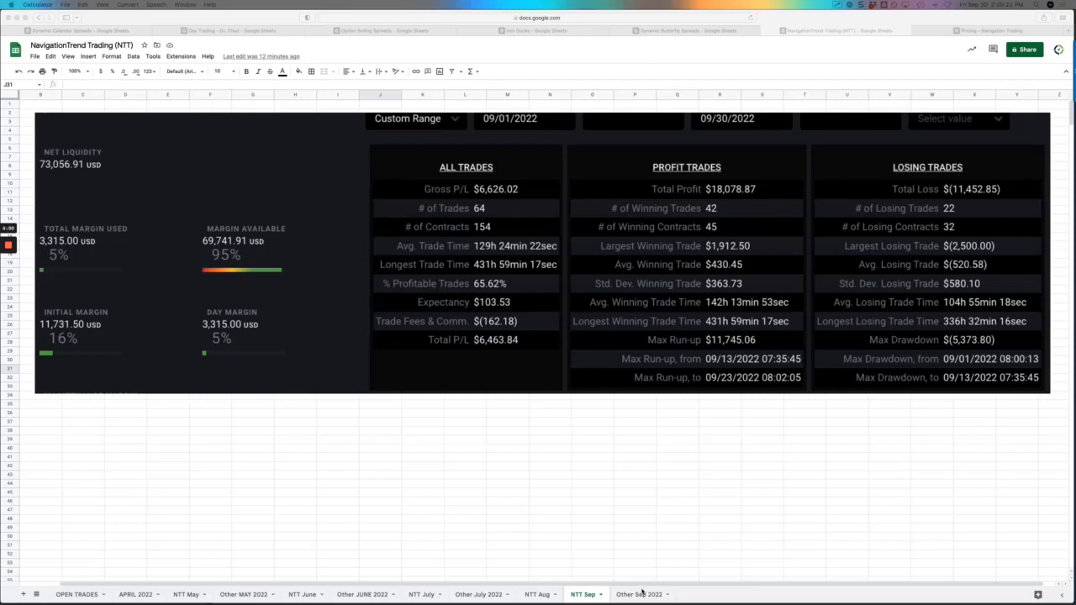
Open the Other Sep 2022 tab showing the LULU trade's $376 profit and 100% winners.
left_click(639, 594)
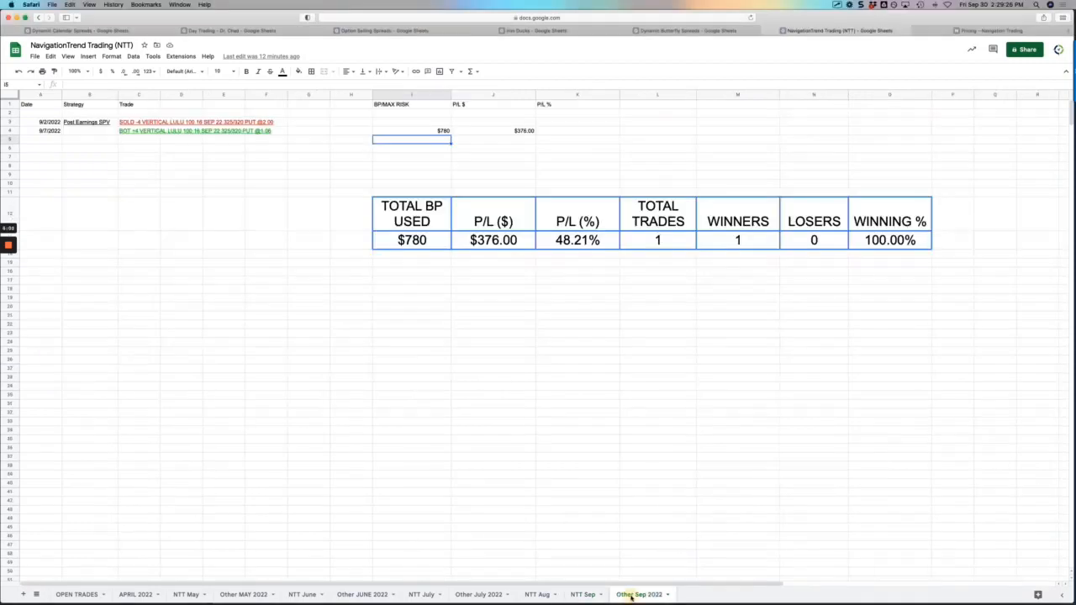
left_click(639, 594)
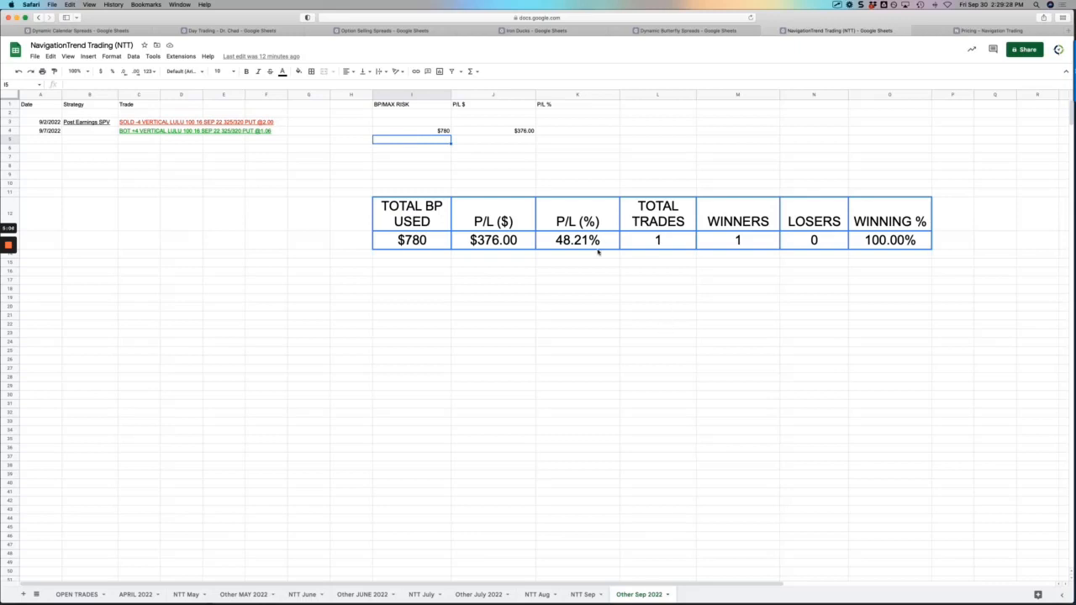
mouse_move(543, 128)
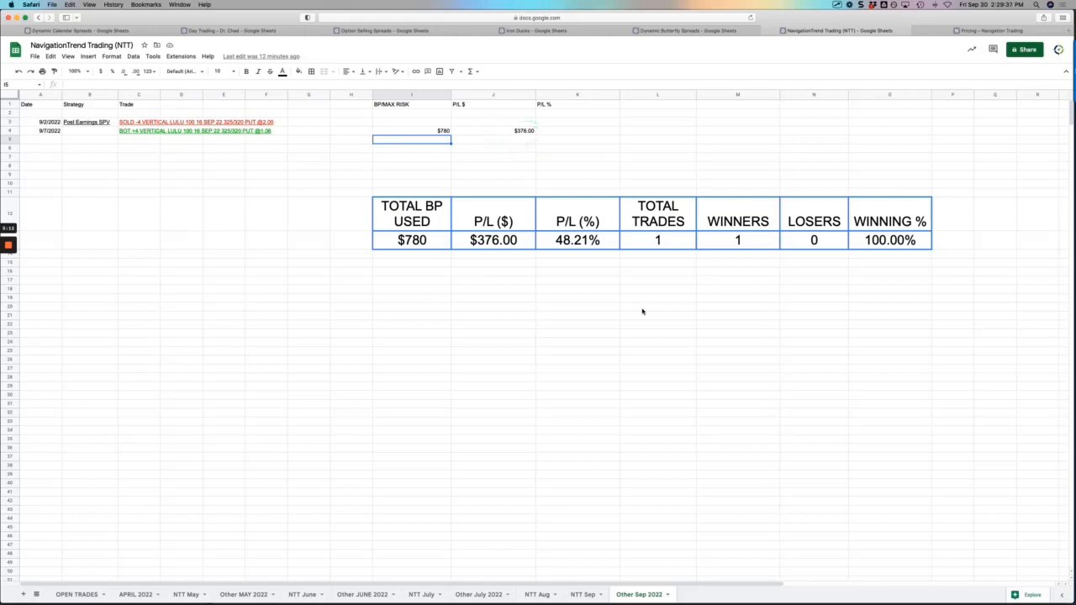
mouse_move(634, 308)
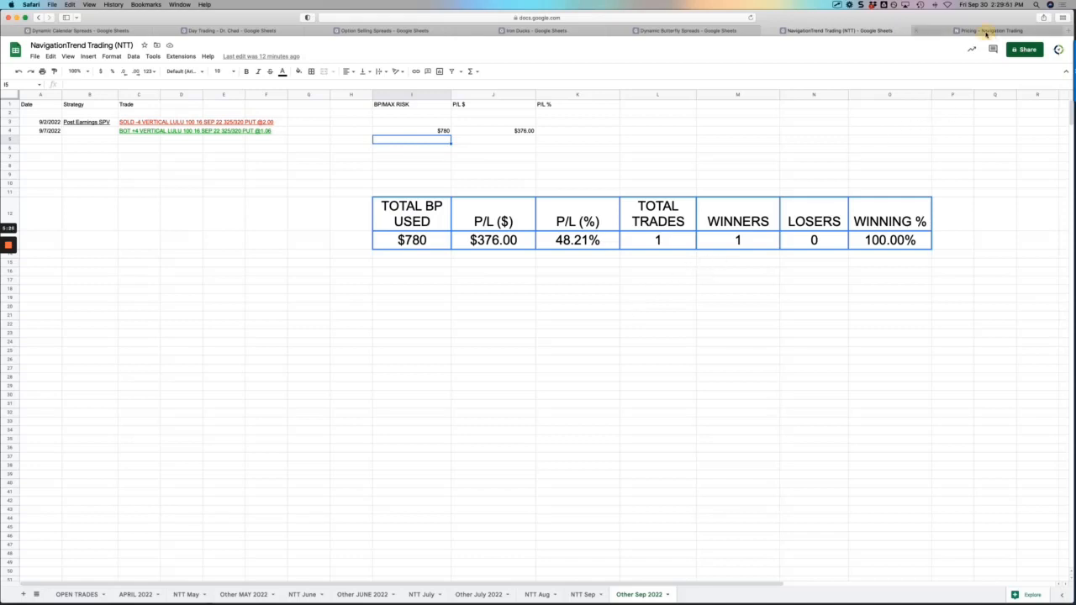
Review the Free and Pro All Access plans and single-strategy subscriptions, then return to top.
left_click(992, 30)
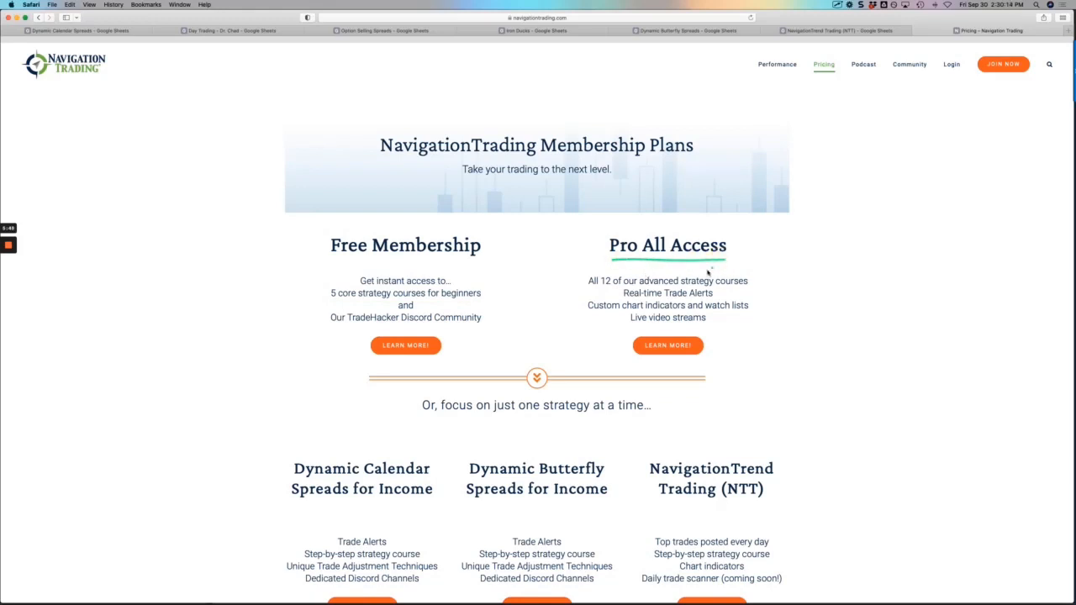
mouse_move(643, 301)
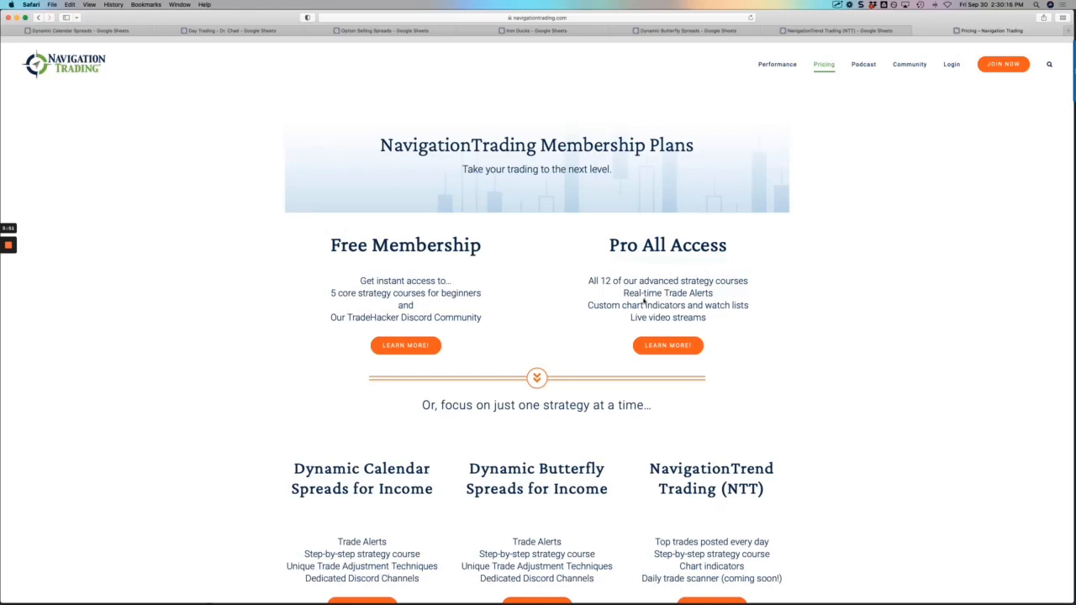
left_click_drag(634, 293, 706, 293)
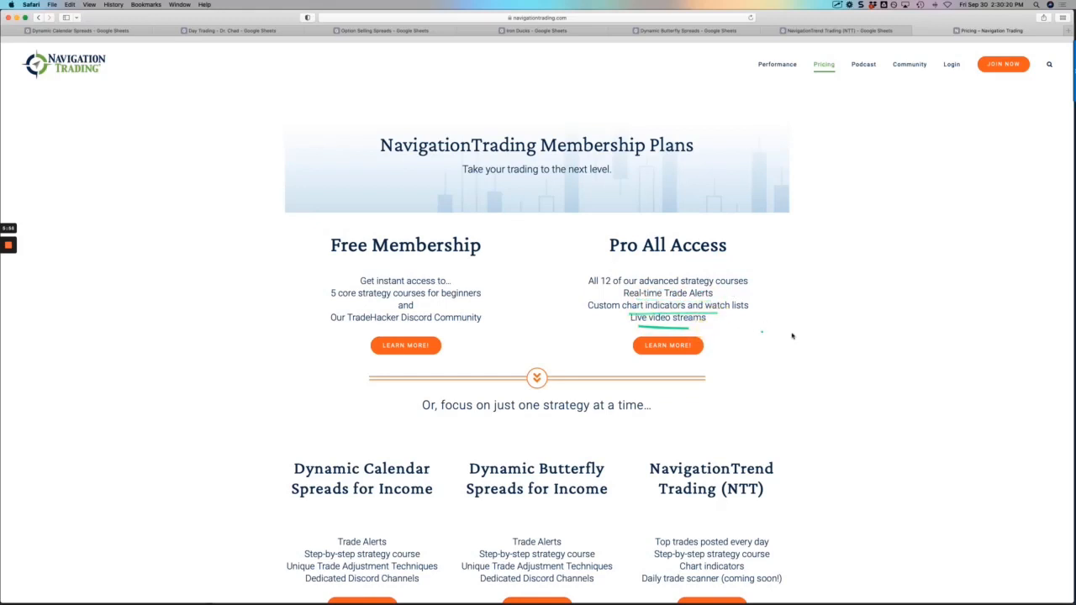
scroll("down", 3)
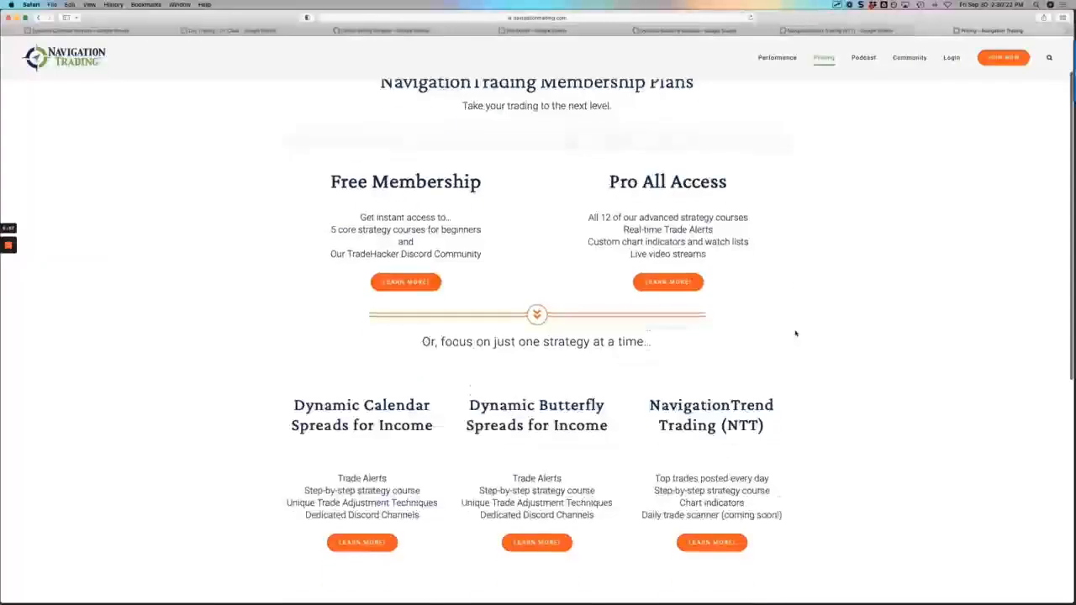
scroll("down", 3)
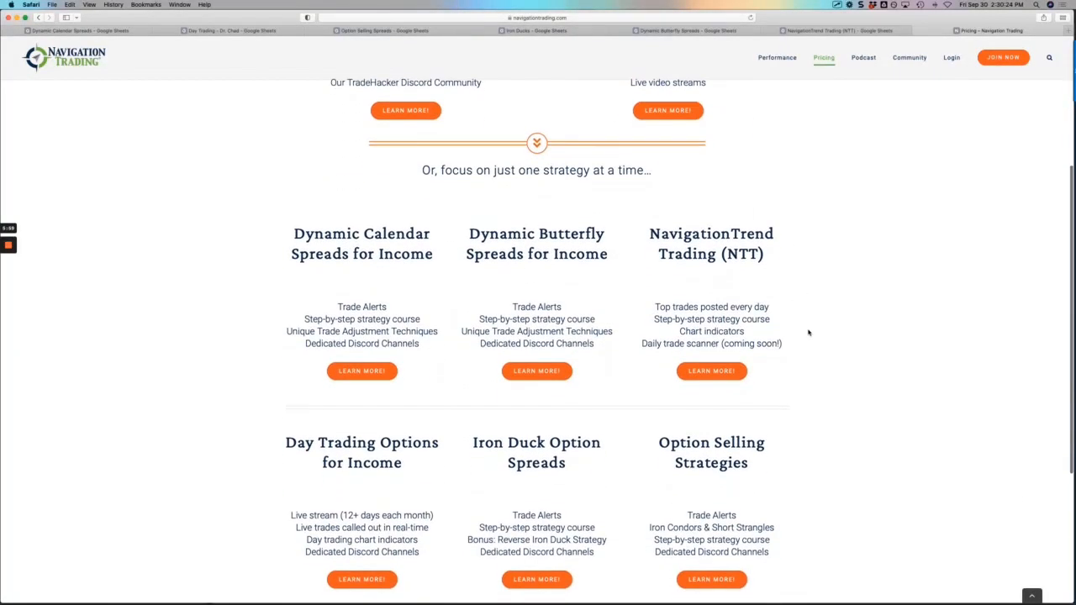
scroll("down", 3)
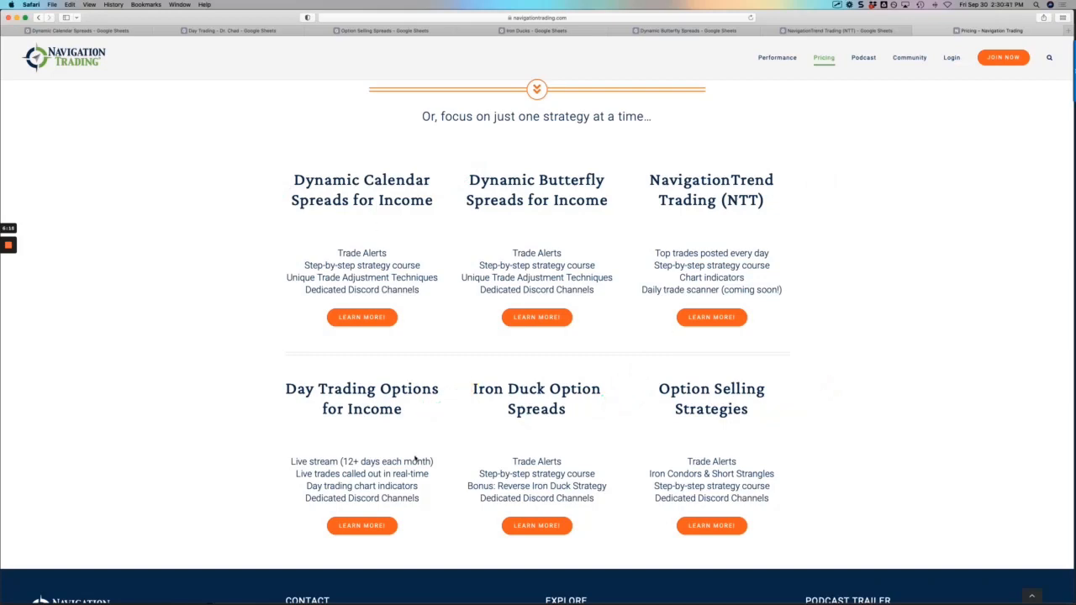
scroll("up", 3)
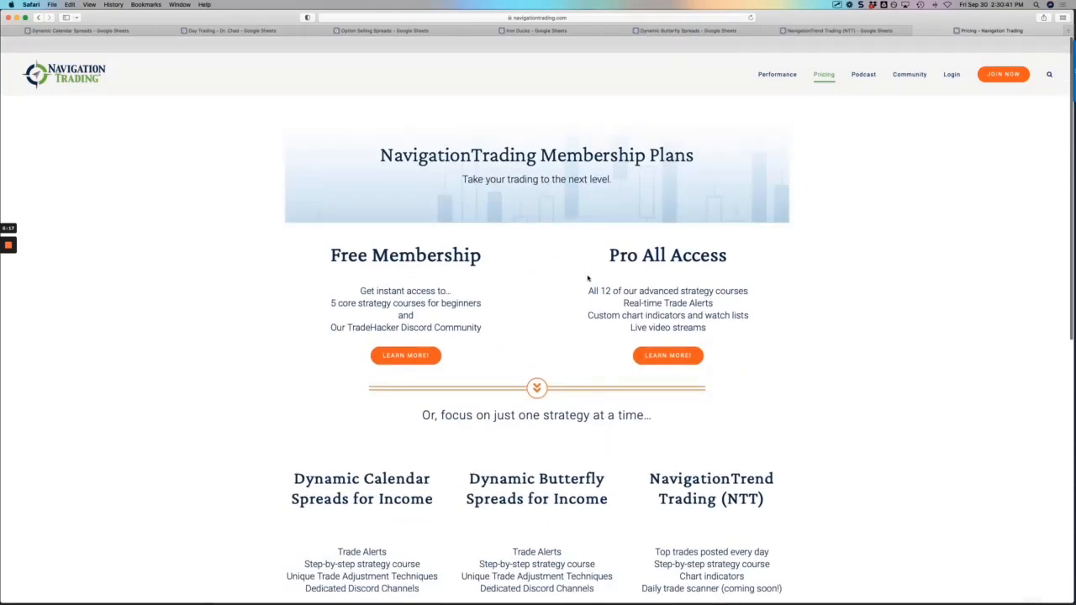